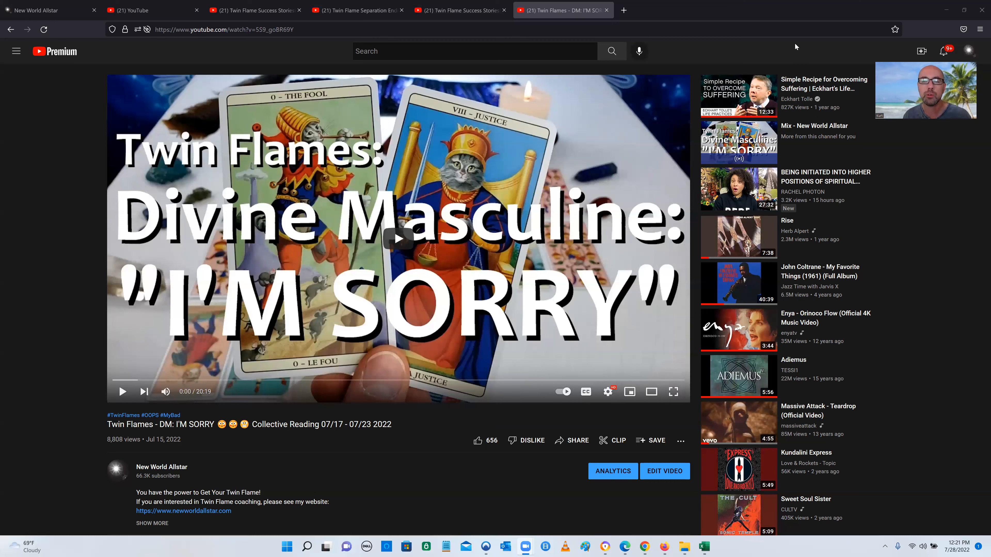
pyautogui.moveTo(740, 6)
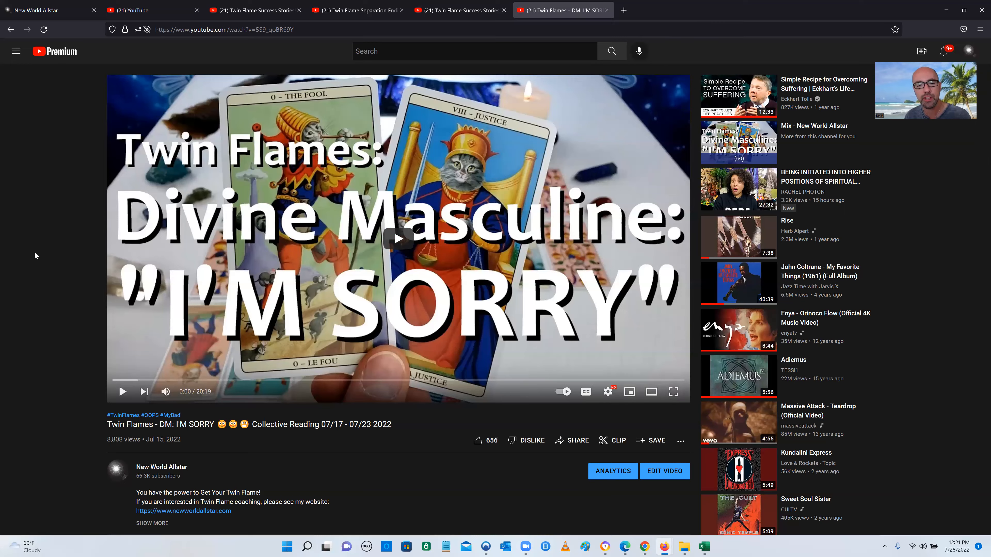
# Scroll the I'M SORRY video page down to the pinned testimonial comment
pyautogui.scroll(-3)
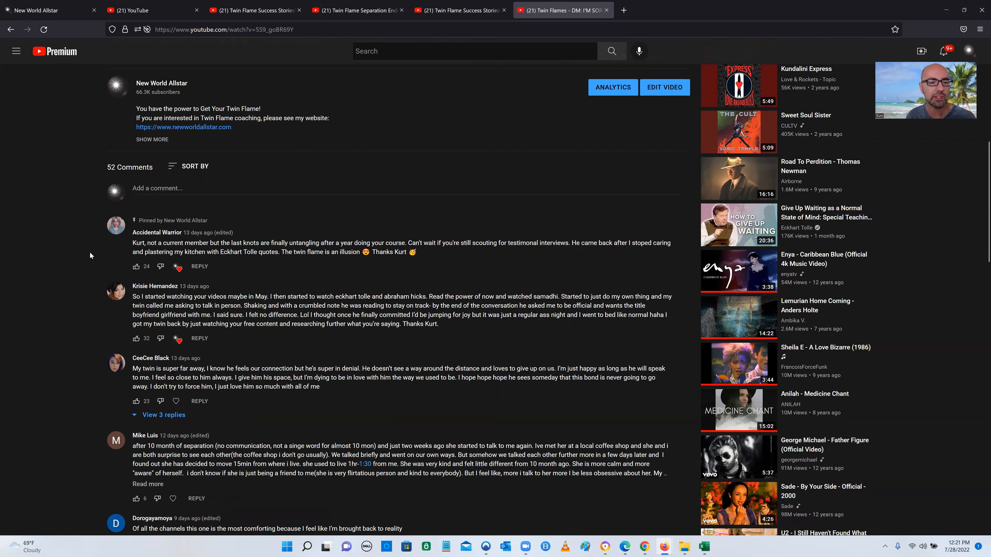
pyautogui.moveTo(313, 250)
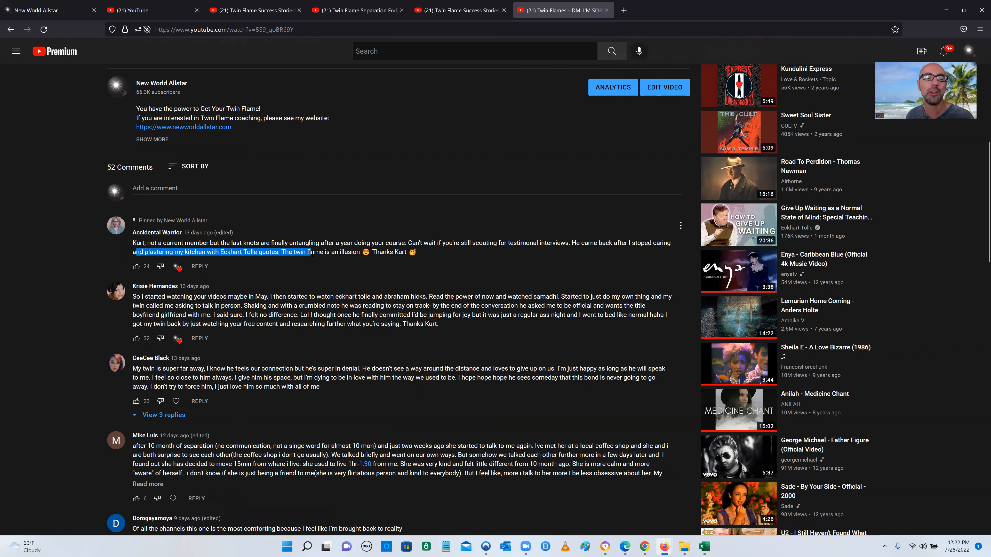
pyautogui.click(392, 253)
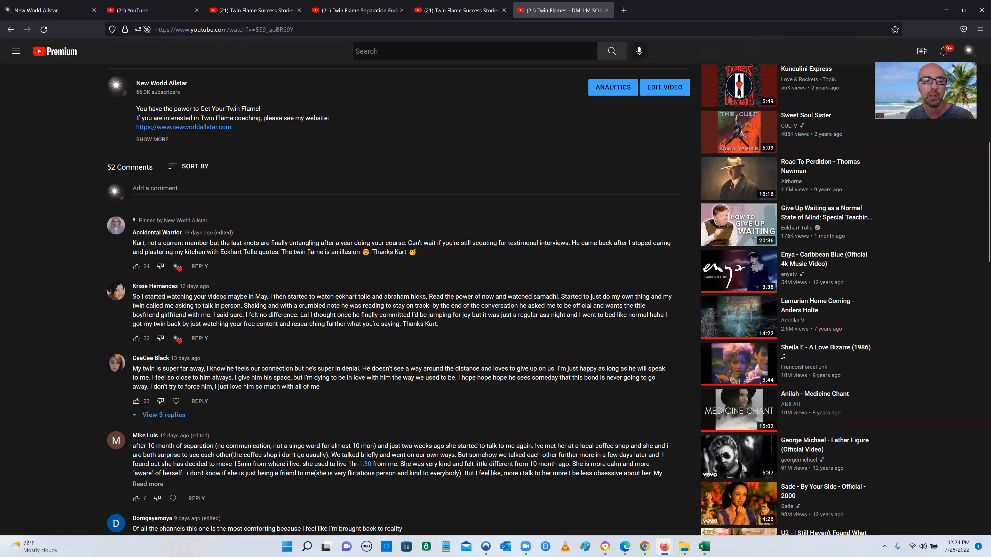
pyautogui.moveTo(449, 223)
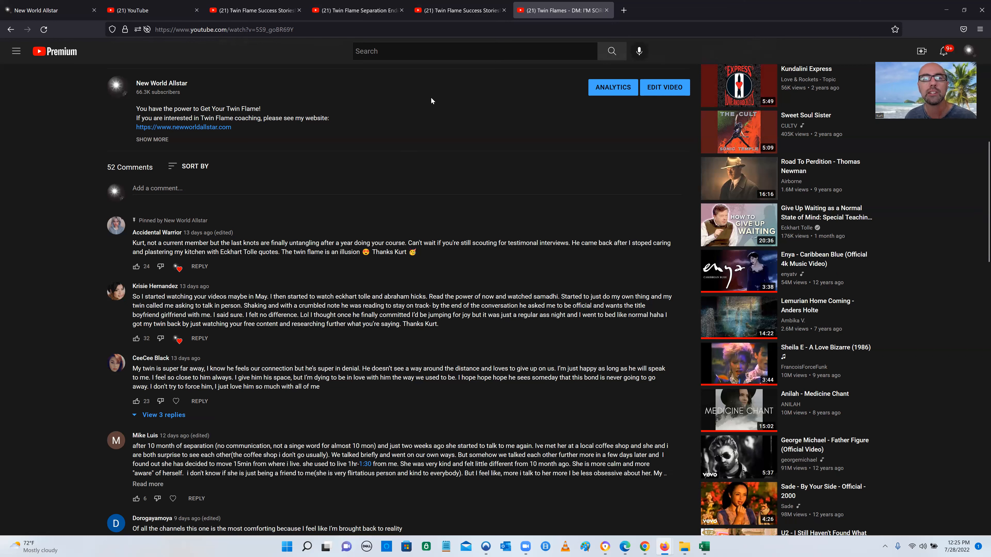
# Bring the Twin Flame Success Stories video's 24 comments and pinned testimonial into view
pyautogui.click(461, 10)
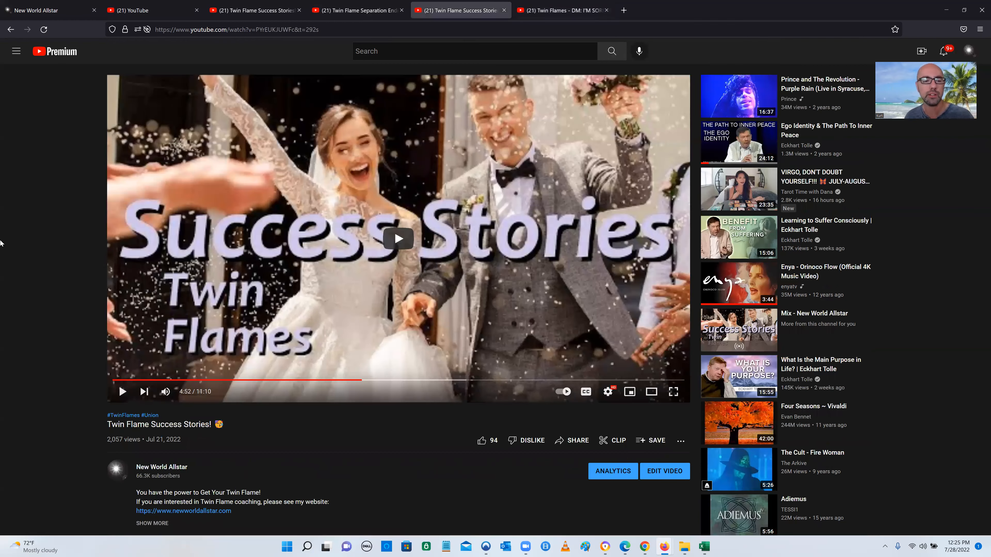
pyautogui.scroll(-3)
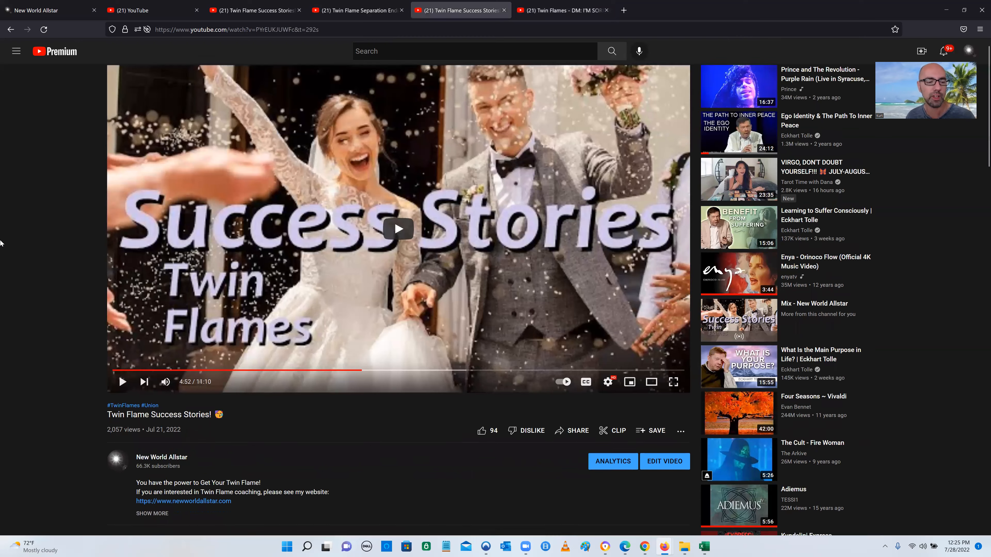
pyautogui.scroll(-3)
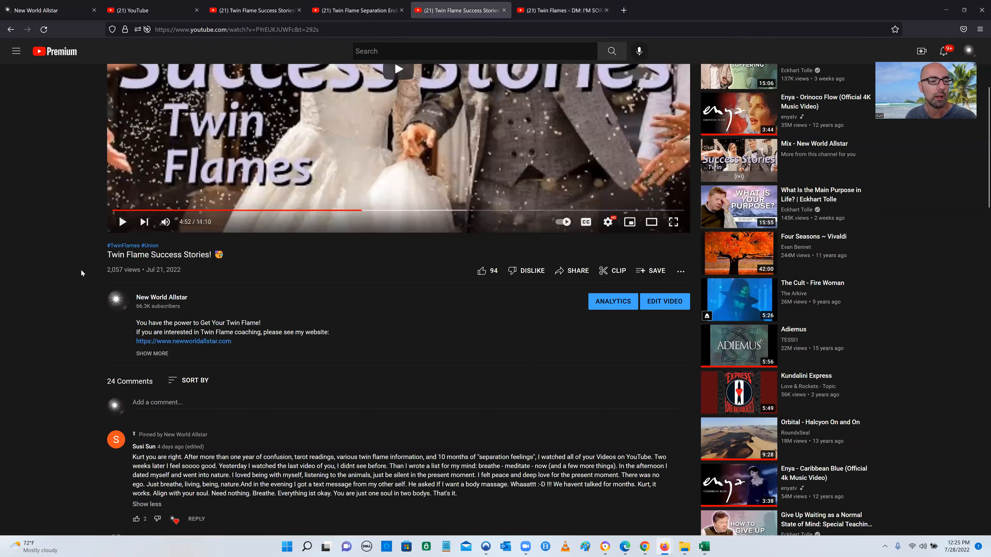
pyautogui.scroll(-3)
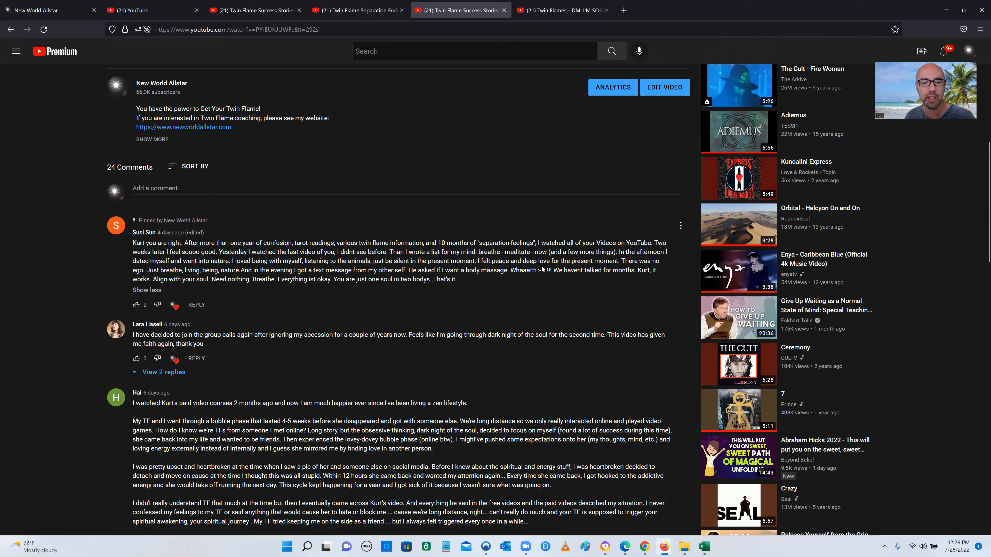
pyautogui.moveTo(218, 304)
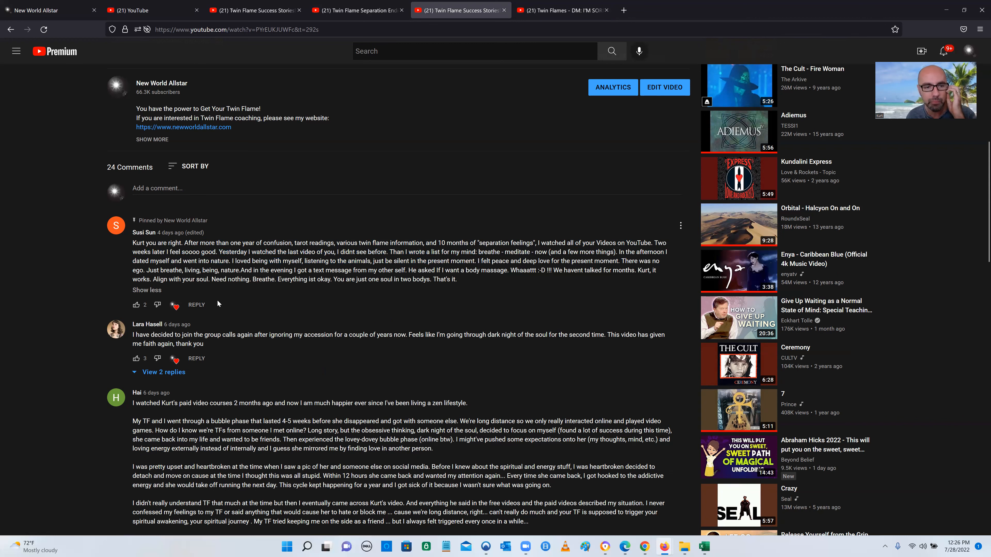
pyautogui.doubleClick(151, 271)
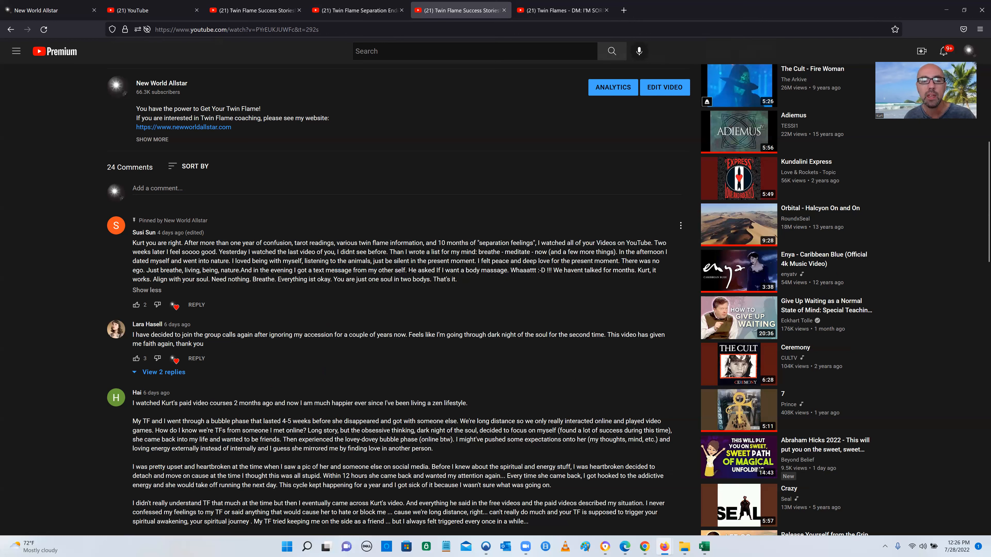
pyautogui.doubleClick(414, 270)
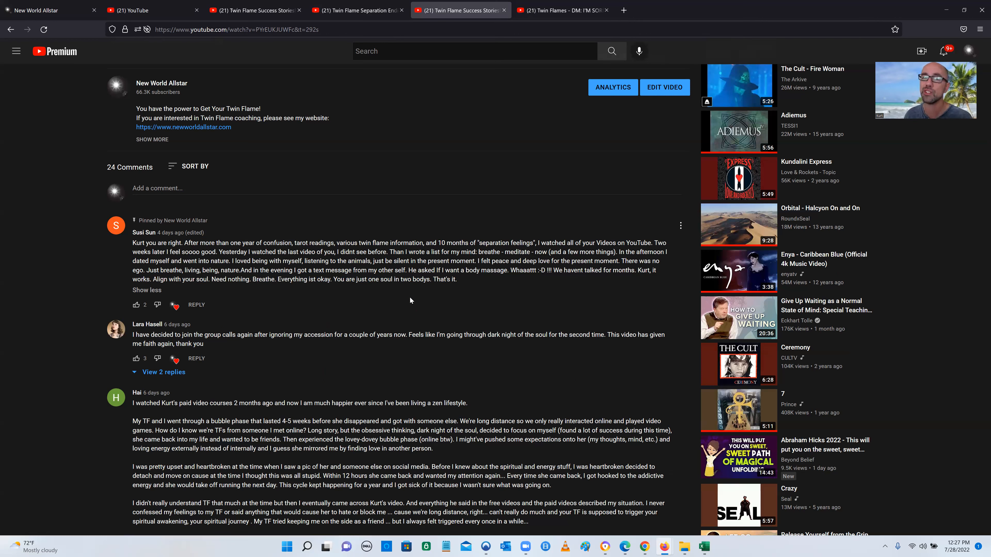
pyautogui.moveTo(320, 330)
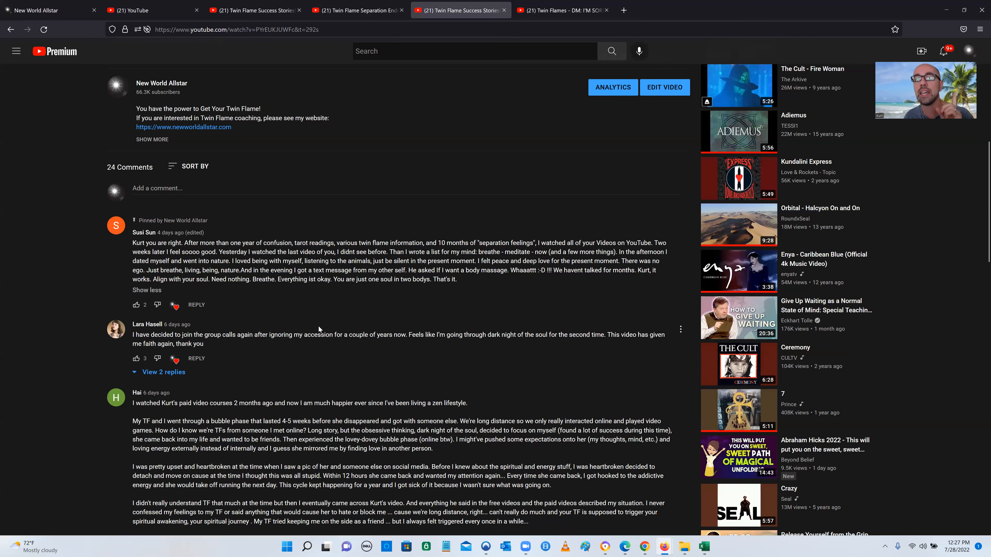
pyautogui.moveTo(282, 360)
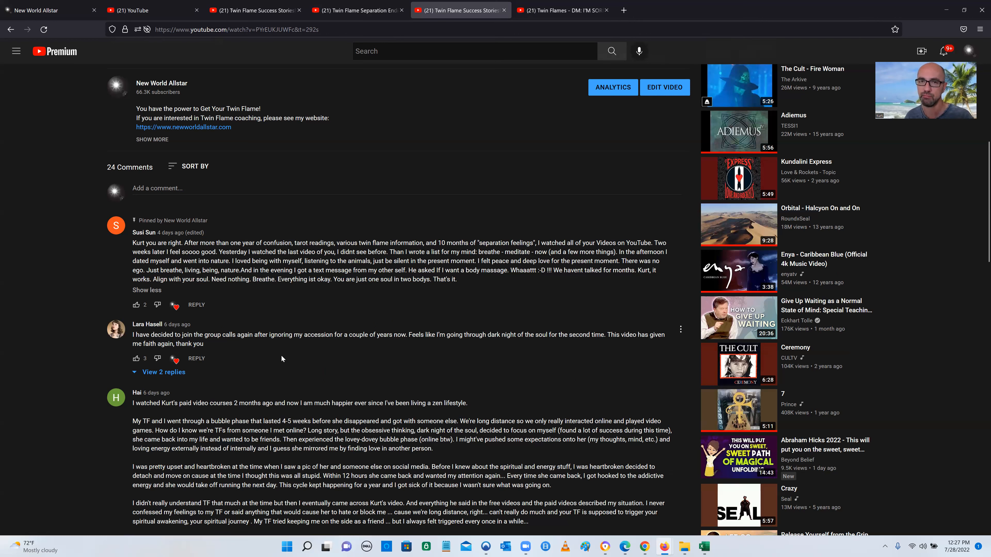
pyautogui.moveTo(327, 316)
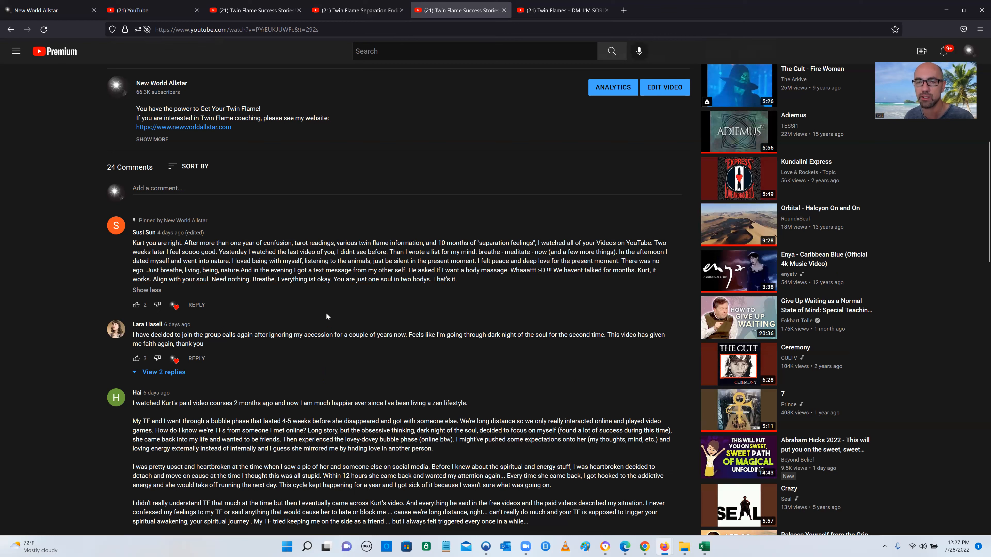
pyautogui.scroll(-3)
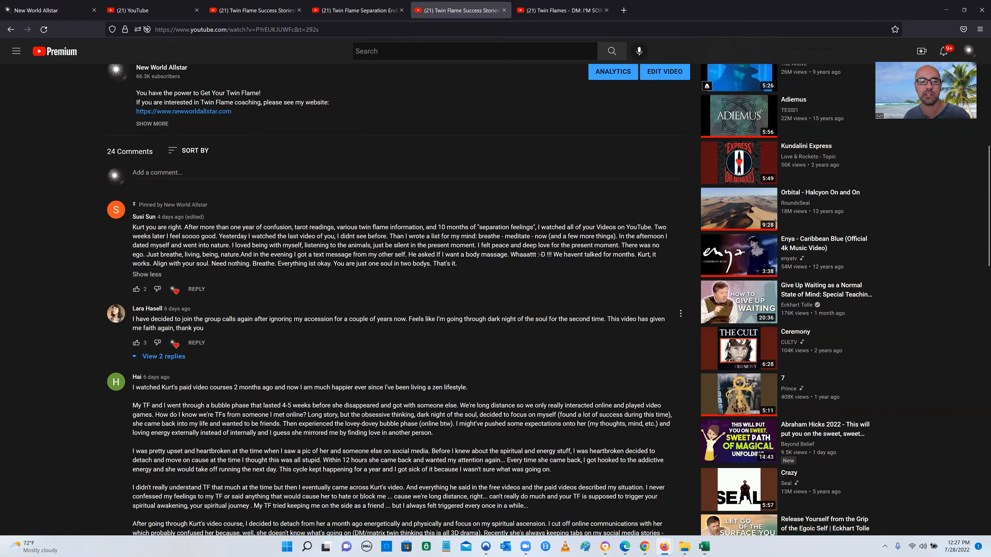
pyautogui.scroll(-3)
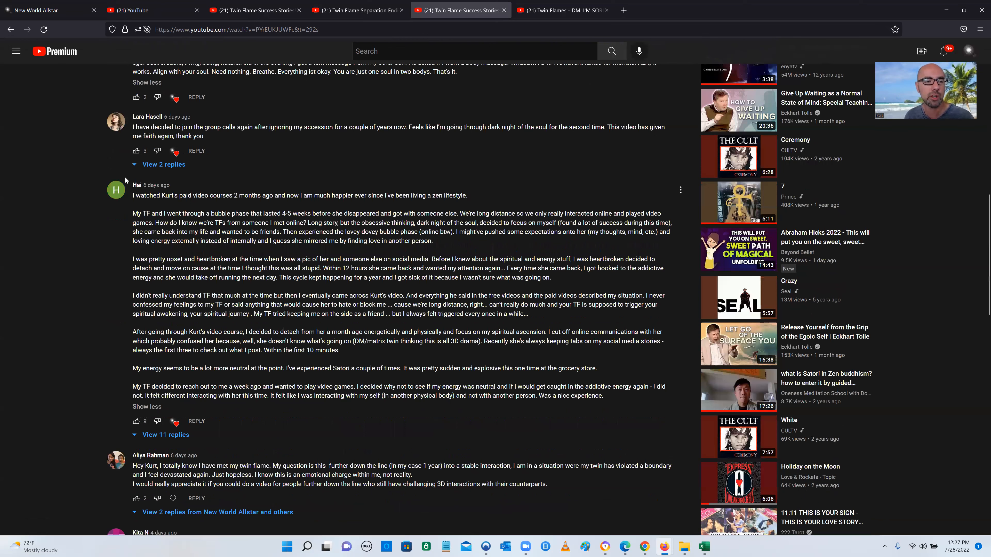
pyautogui.scroll(-3)
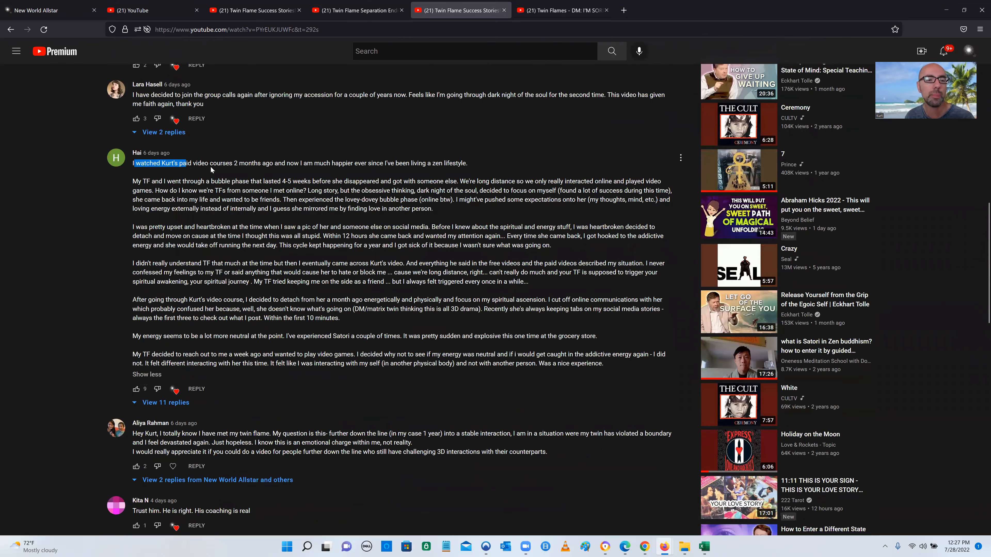
pyautogui.moveTo(186, 163); pyautogui.dragTo(371, 163)
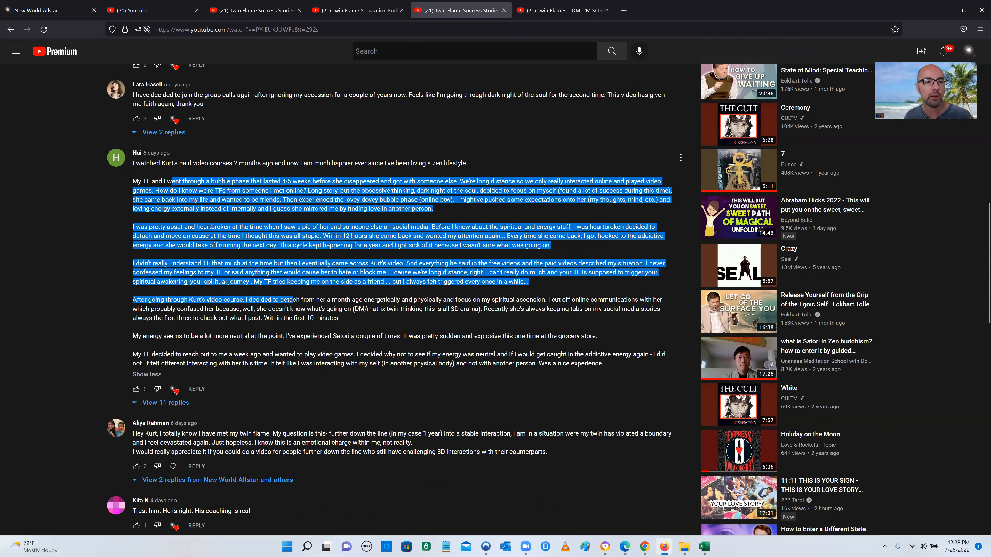
pyautogui.click(274, 152)
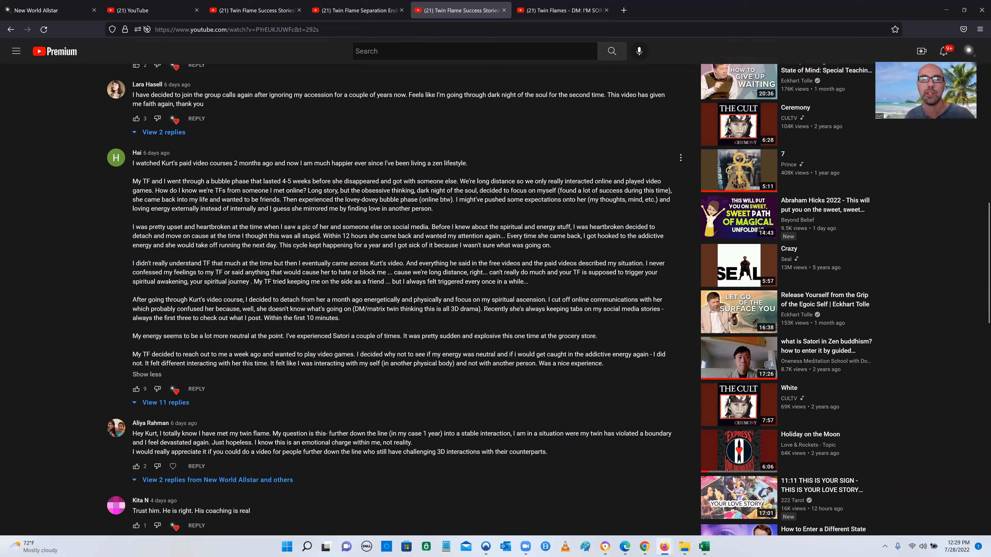
pyautogui.scroll(3)
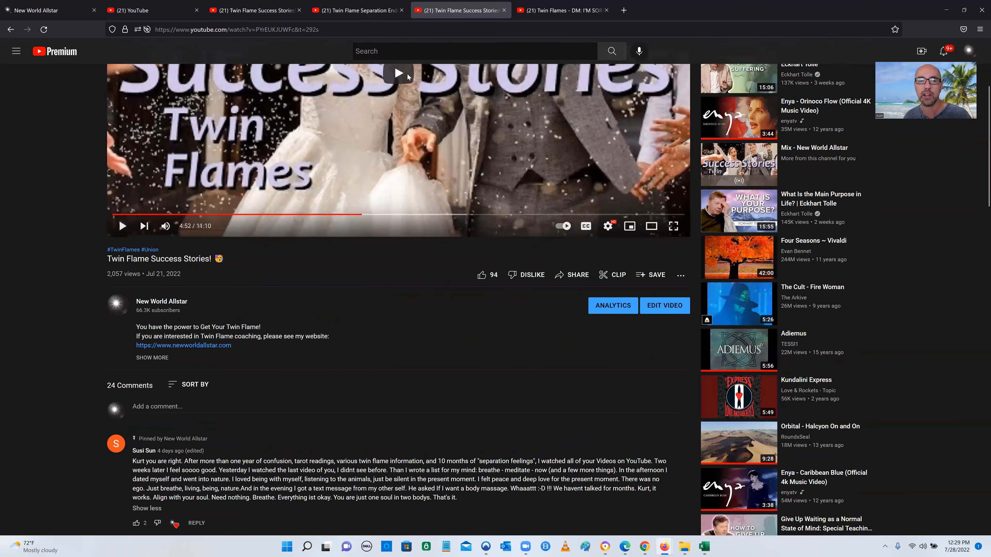
# Browse the Separation Ending Signs video's 158 comments, then return to the video
pyautogui.click(354, 10)
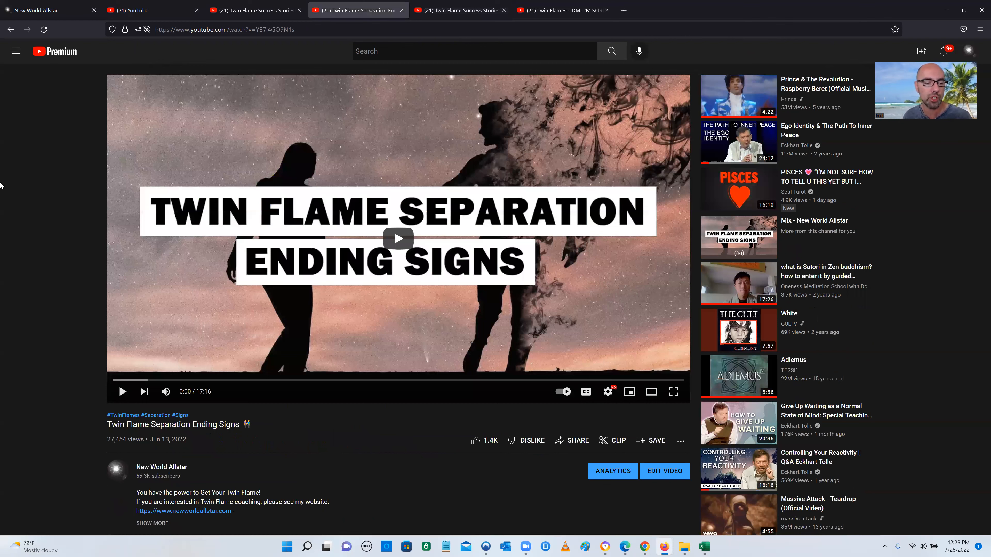
pyautogui.scroll(-3)
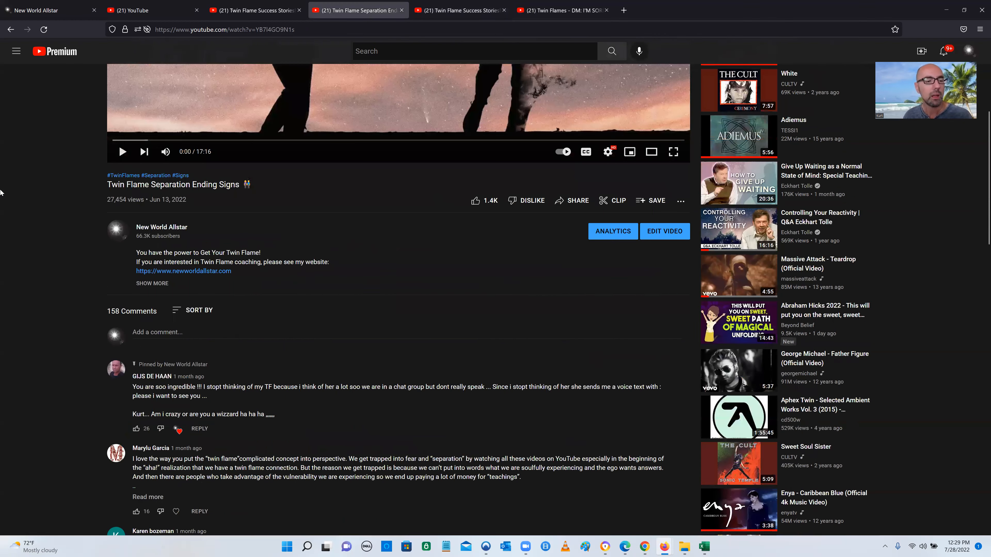
pyautogui.scroll(-3)
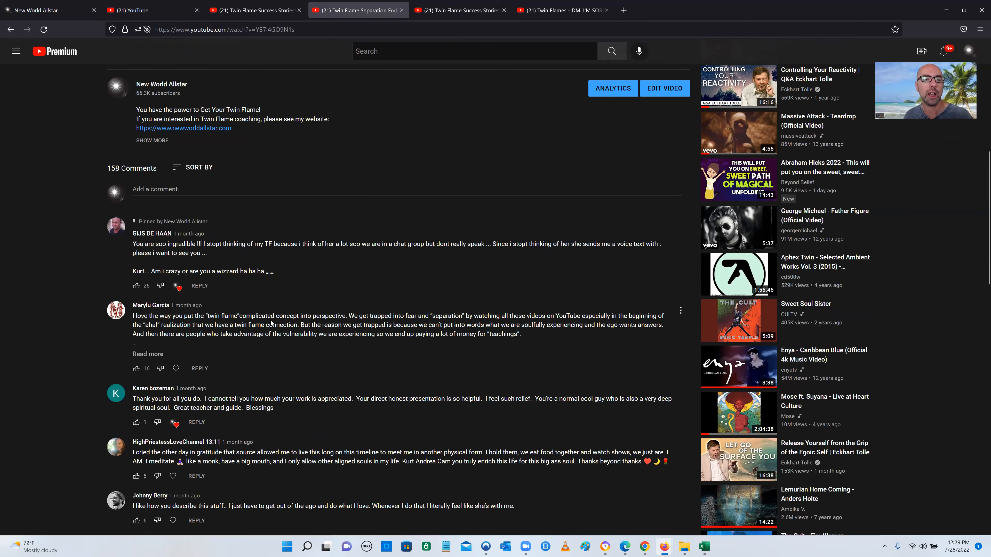
pyautogui.scroll(3)
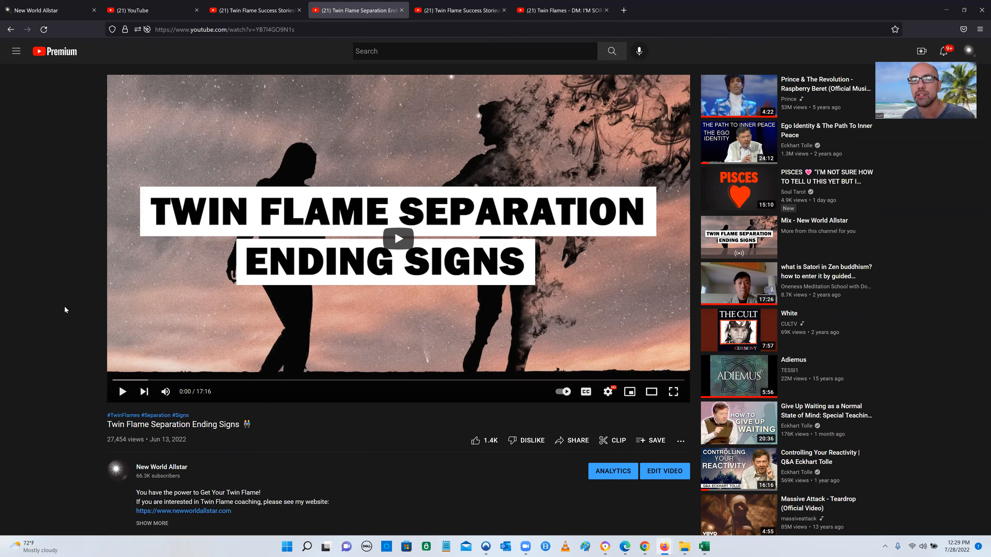
pyautogui.moveTo(77, 305)
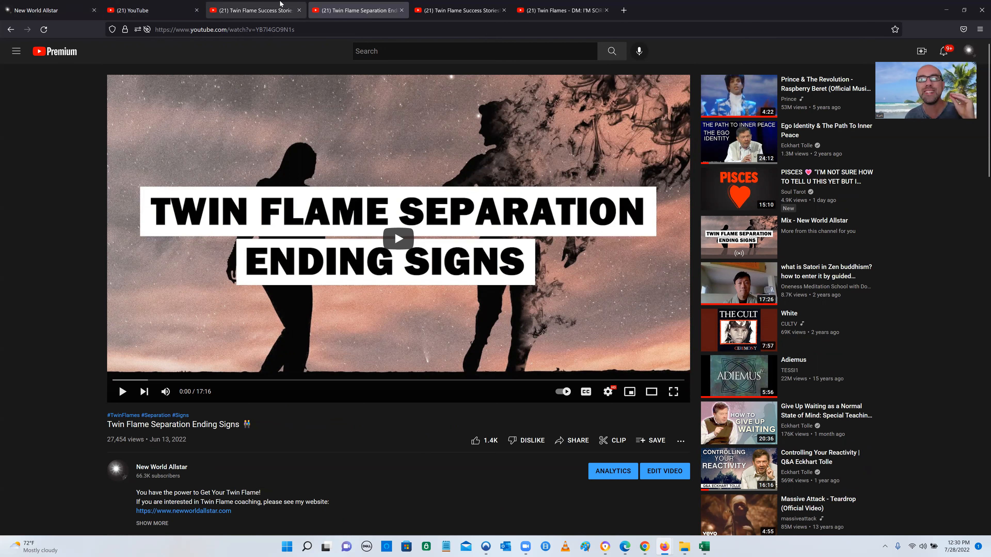
pyautogui.moveTo(256, 10)
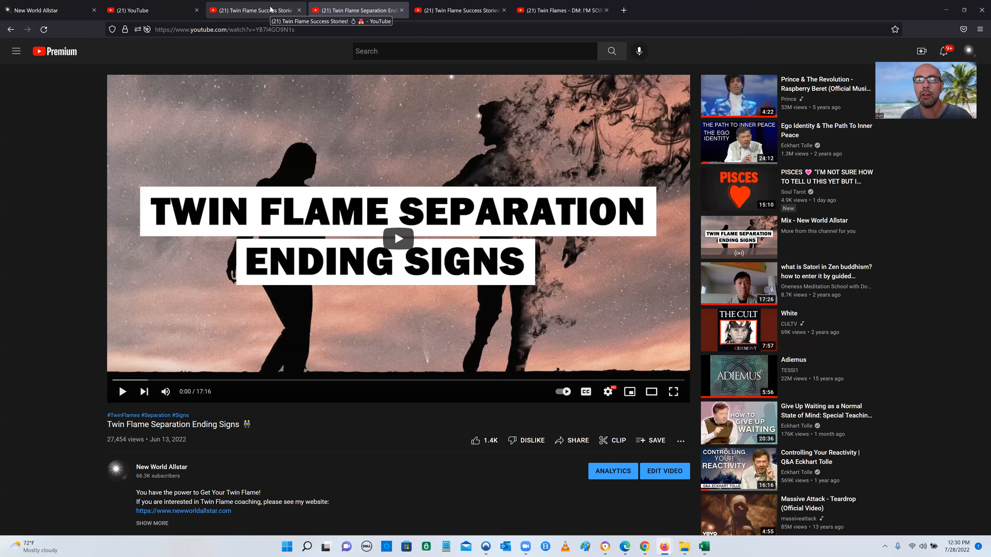
pyautogui.moveTo(372, 99)
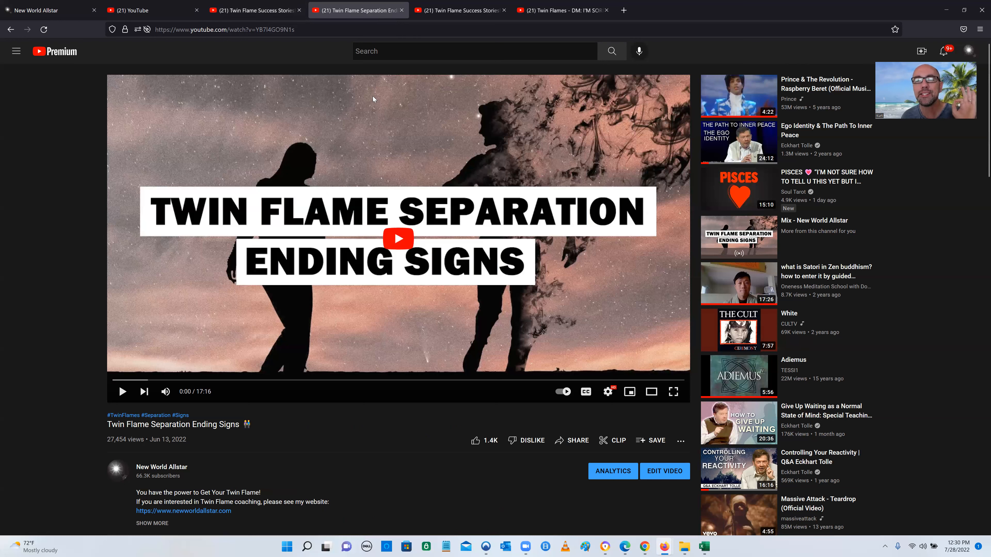
pyautogui.moveTo(377, 116)
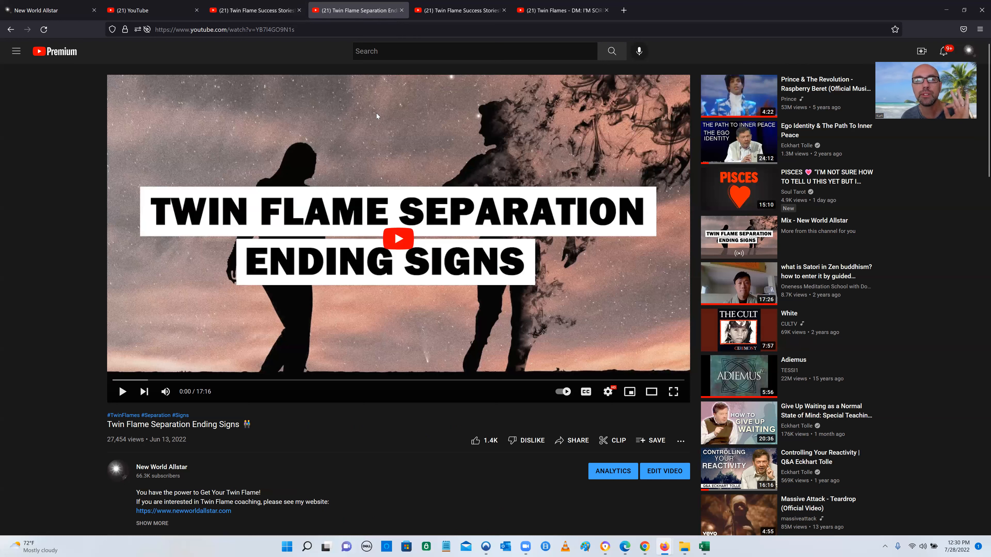
# Return via the April tab to the July Success Stories video and show its 24 comments
pyautogui.click(253, 10)
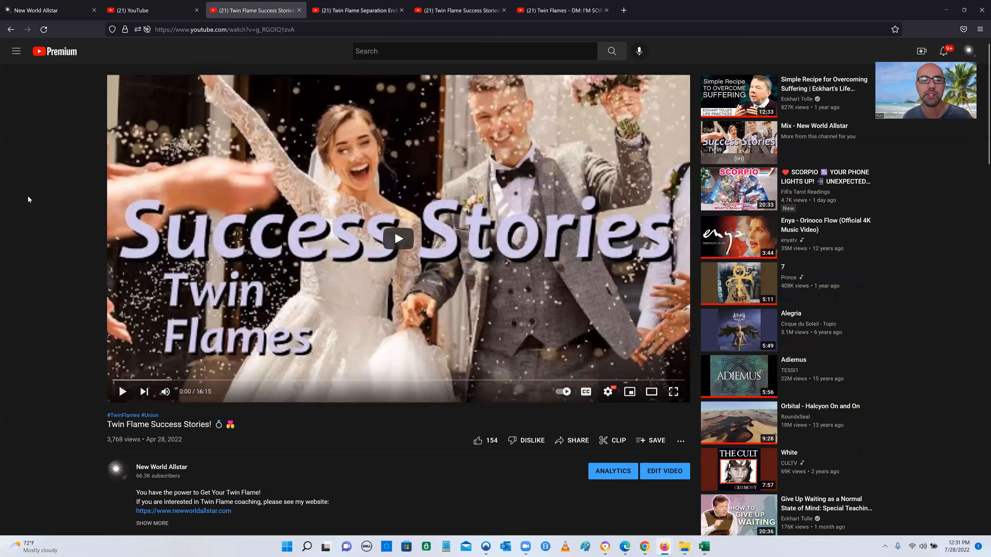
pyautogui.moveTo(423, 170)
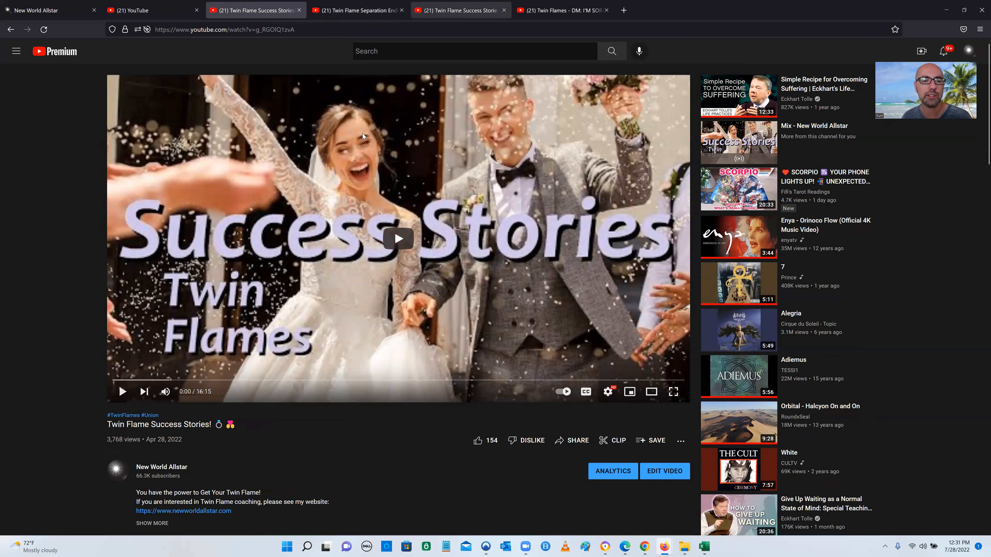
pyautogui.click(460, 10)
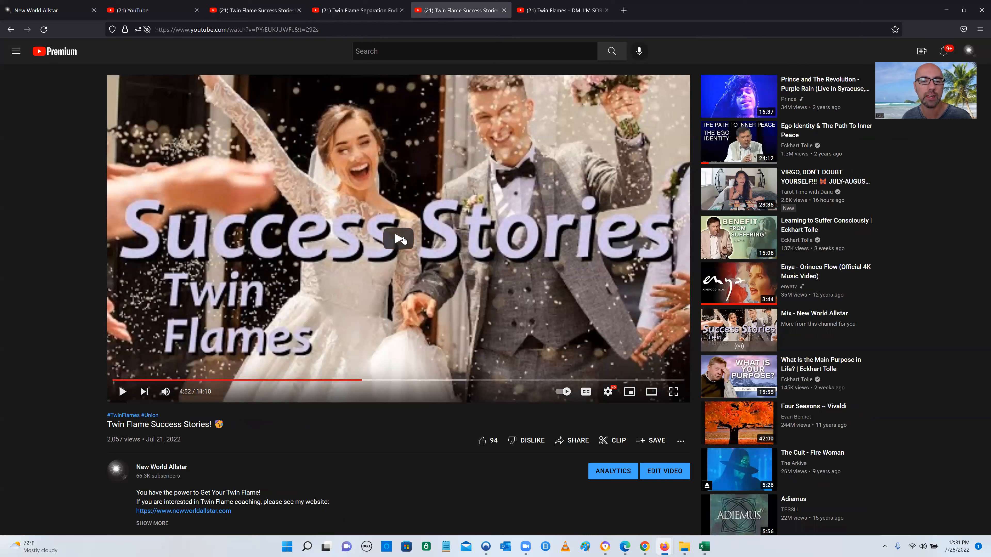
pyautogui.scroll(-3)
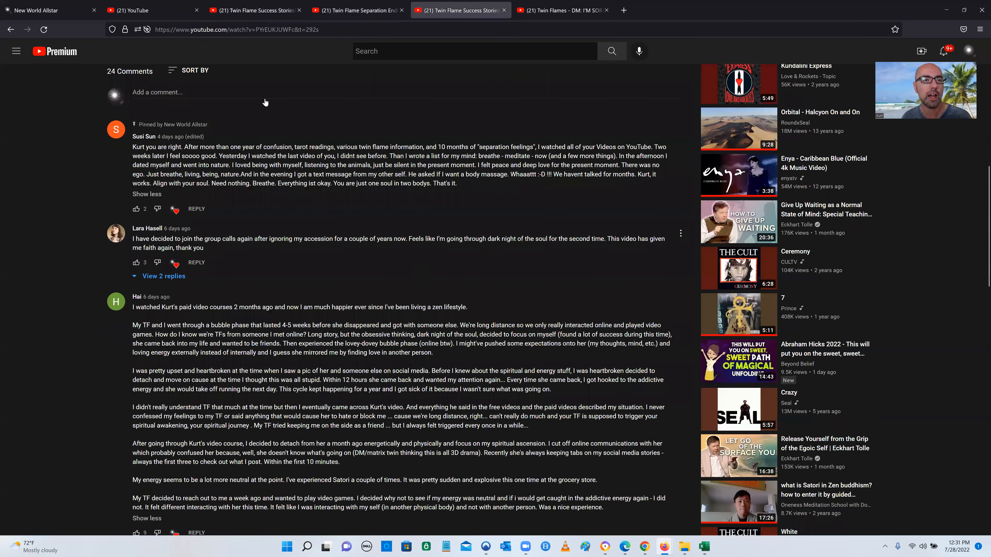
pyautogui.moveTo(48, 234)
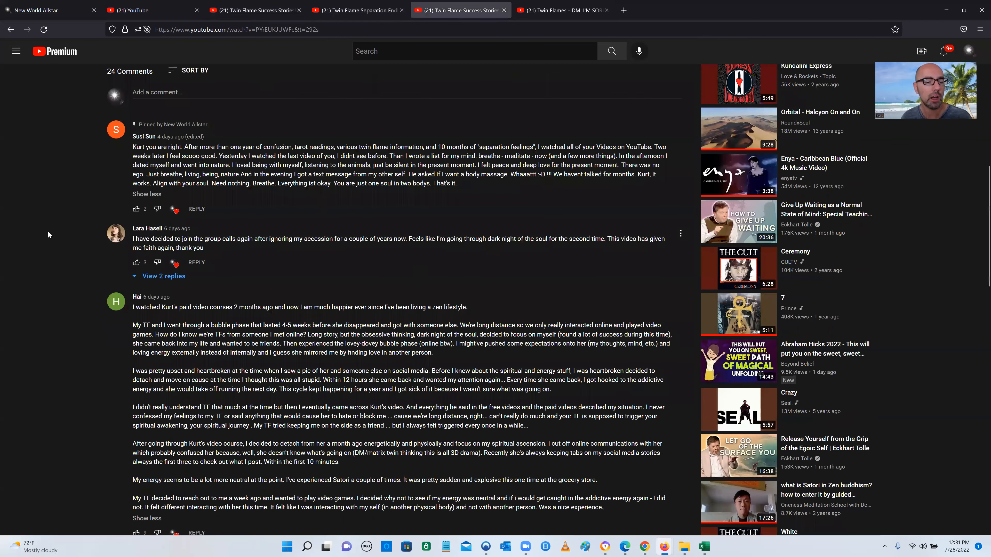
# Switch to the April Twin Flame Success Stories video
pyautogui.click(253, 10)
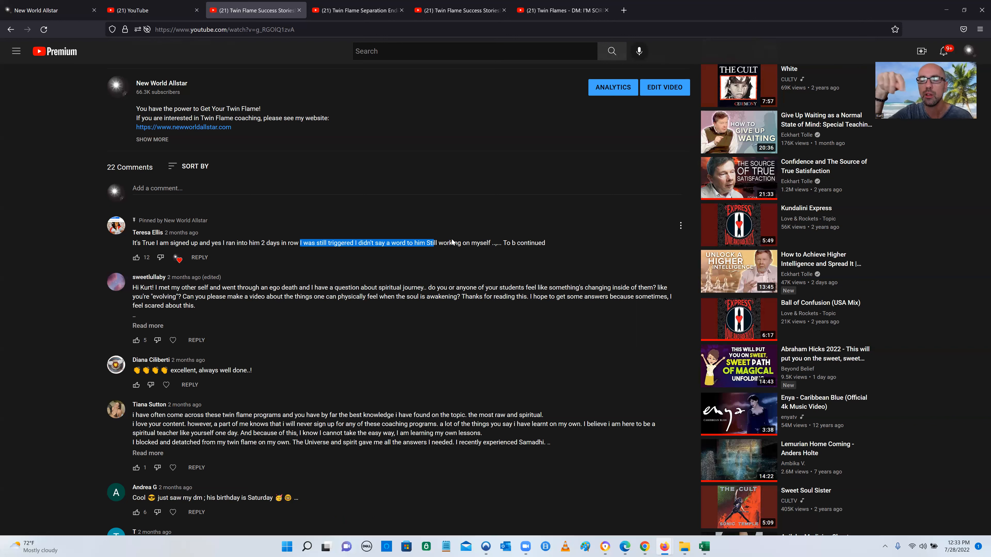
pyautogui.moveTo(341, 263)
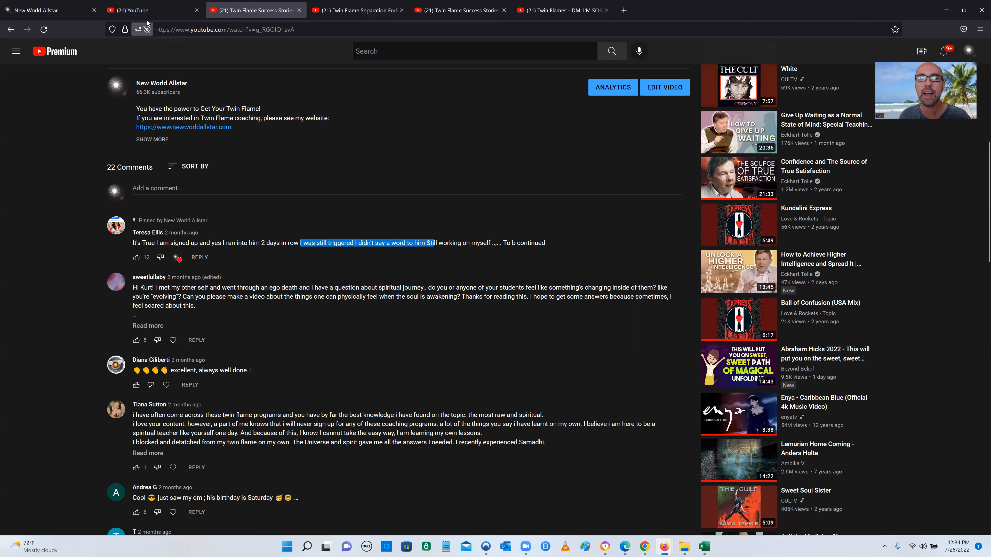
pyautogui.moveTo(150, 16)
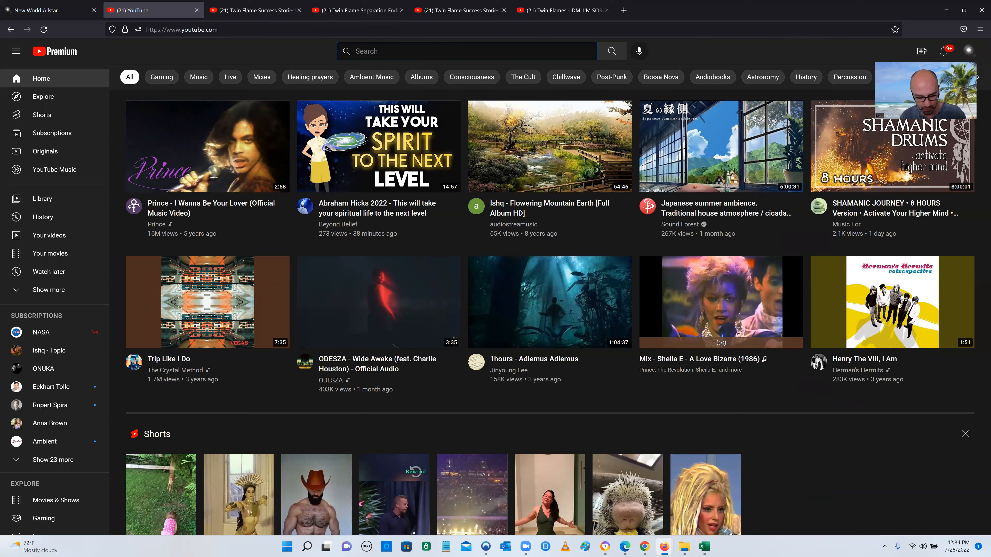
# Search YouTube for 'new world allstar success stories' and browse down the results
pyautogui.write('new world allstar suc')
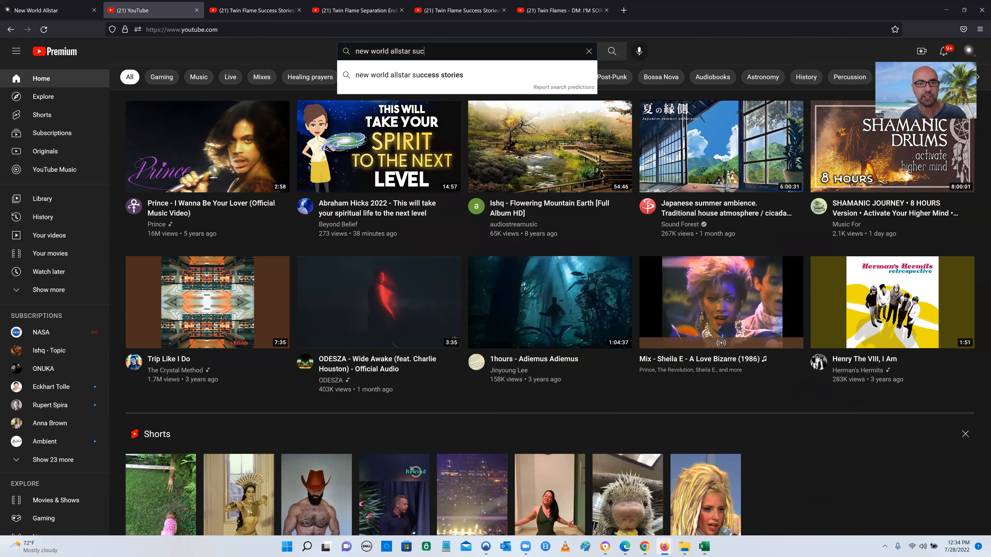
pyautogui.click(403, 75)
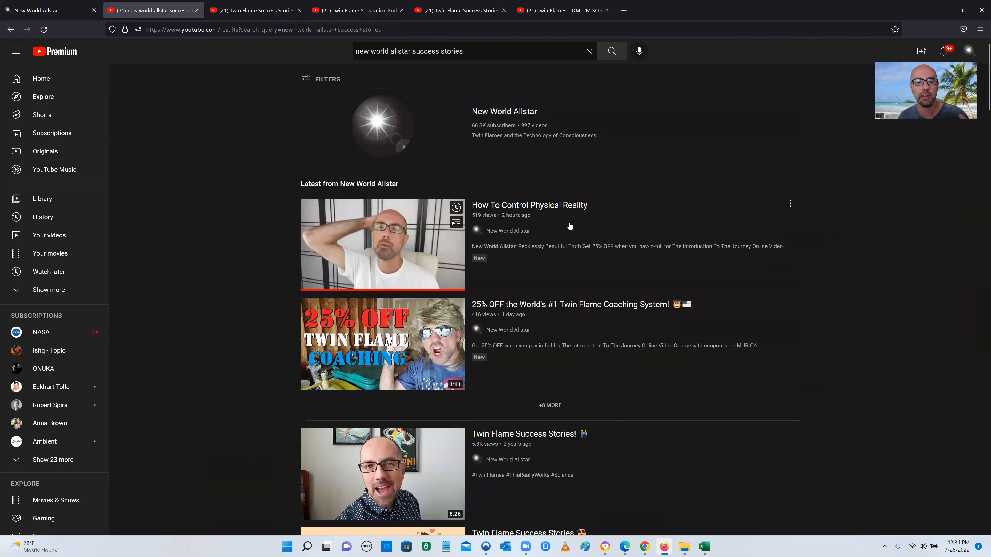
pyautogui.scroll(-3)
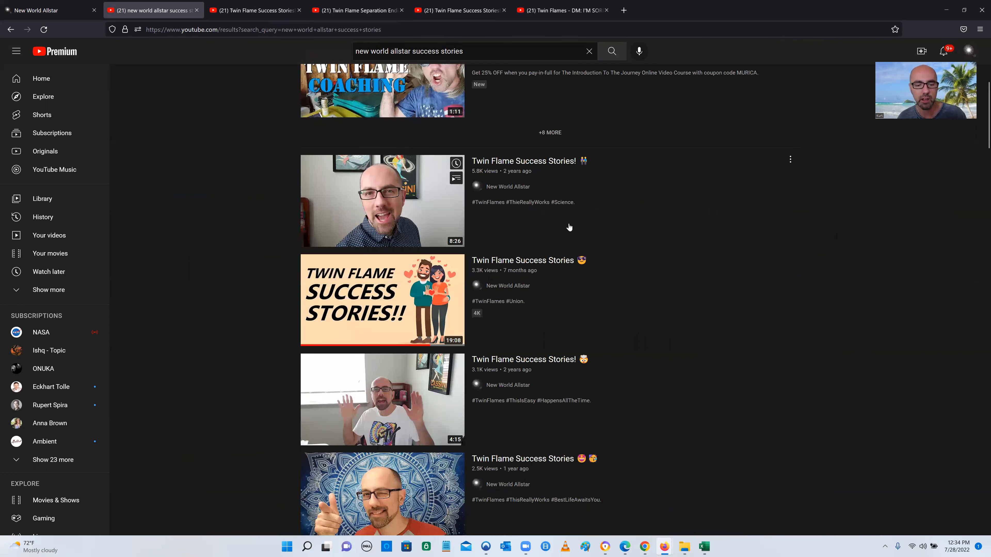
pyautogui.scroll(-3)
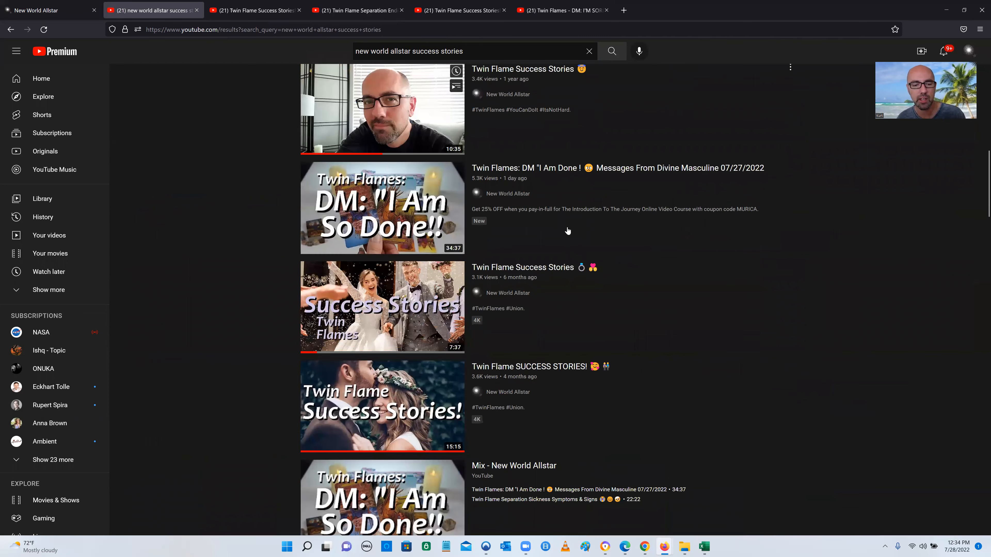
pyautogui.scroll(-3)
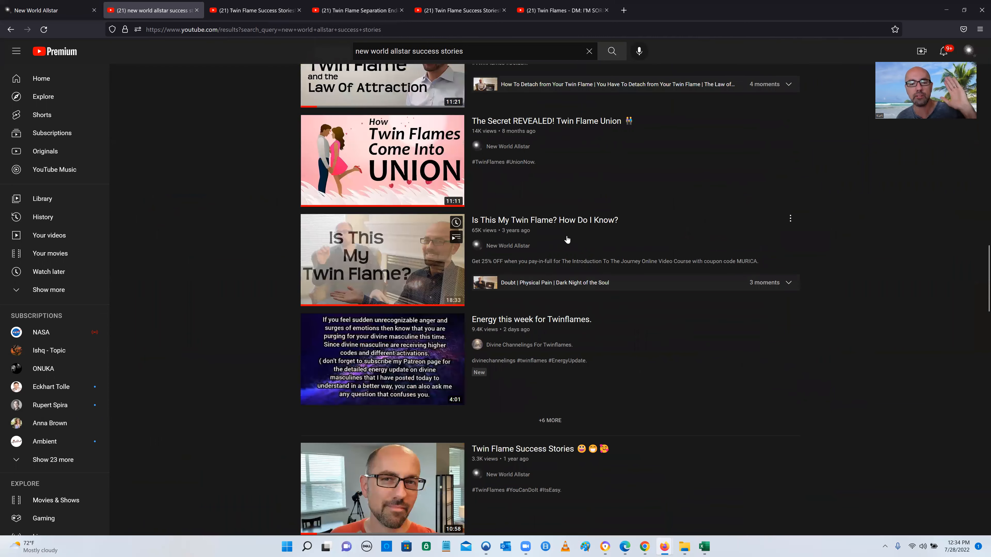
pyautogui.scroll(-3)
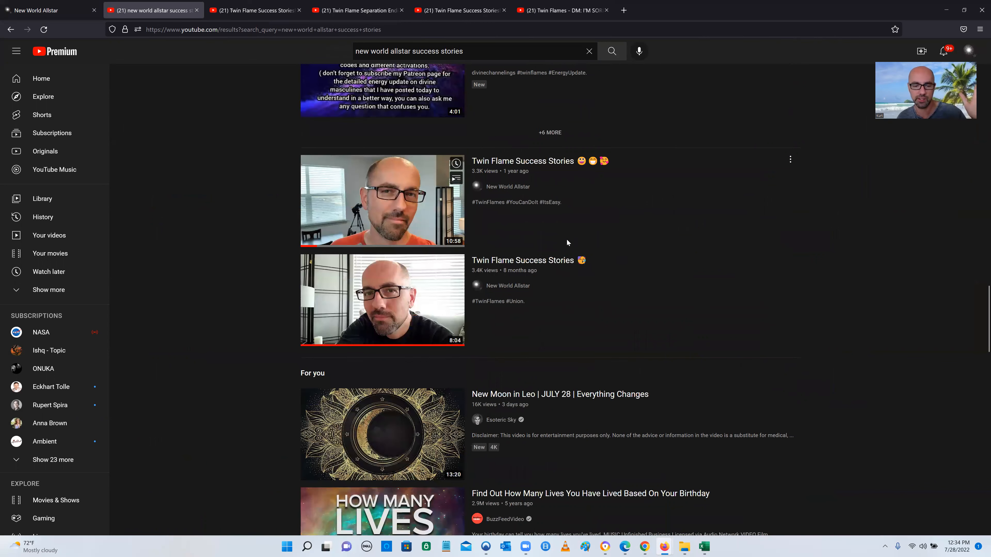
pyautogui.scroll(-3)
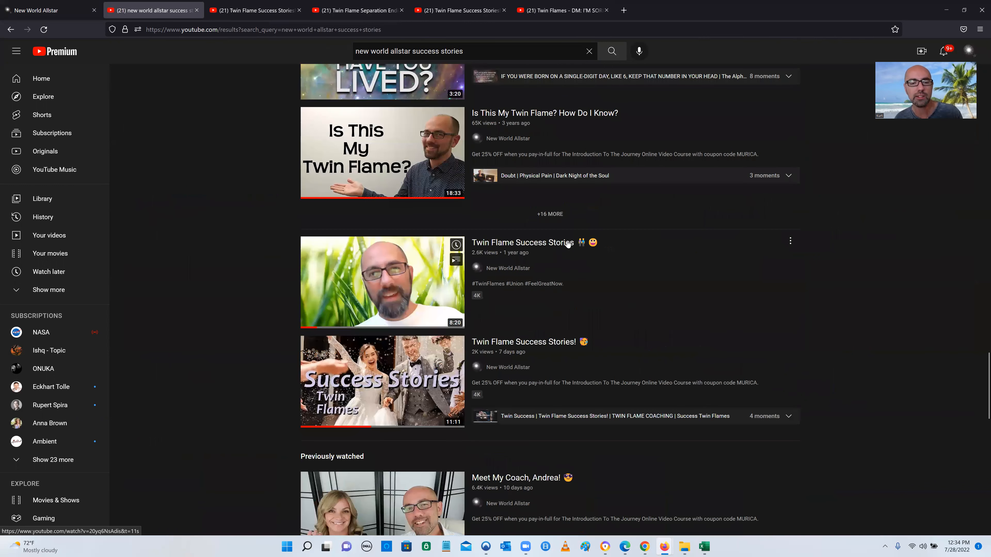
pyautogui.scroll(-3)
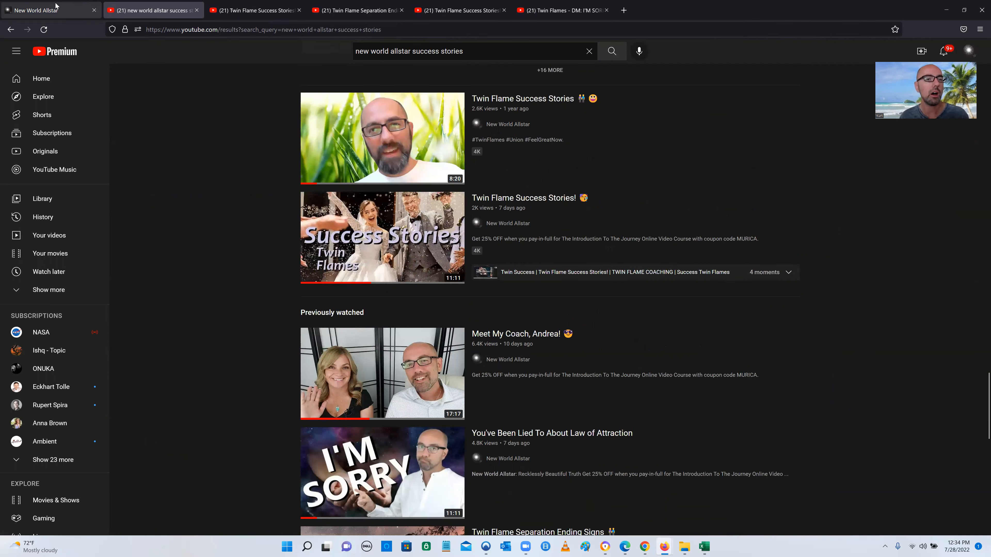
# Switch over to the New World Allstar website's home page
pyautogui.click(45, 10)
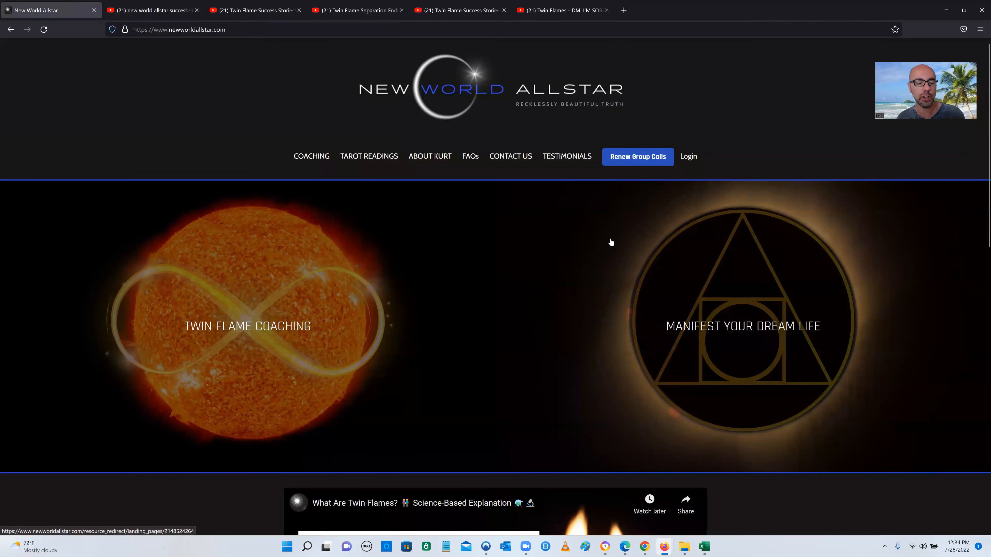
pyautogui.moveTo(567, 156)
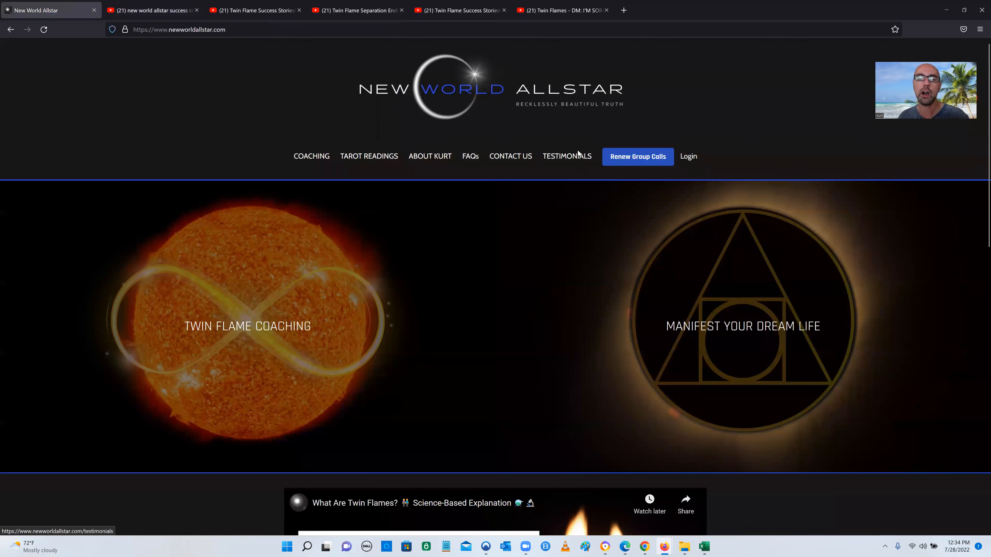
pyautogui.click(567, 156)
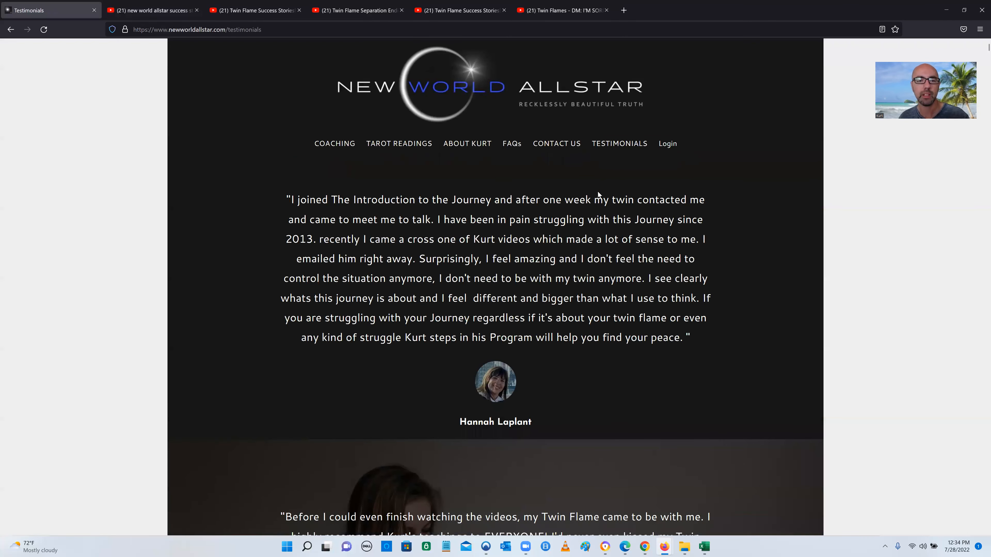
pyautogui.scroll(-3)
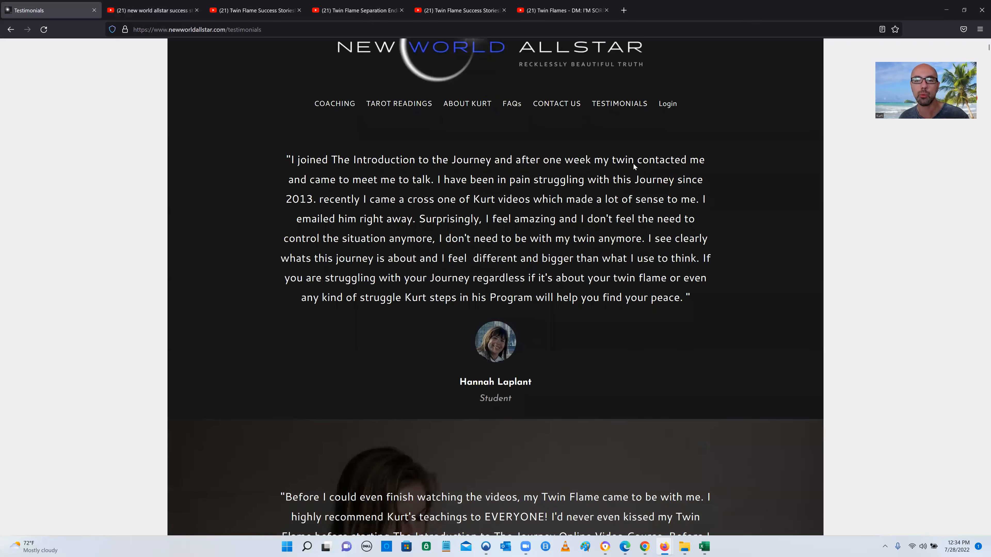
pyautogui.scroll(-3)
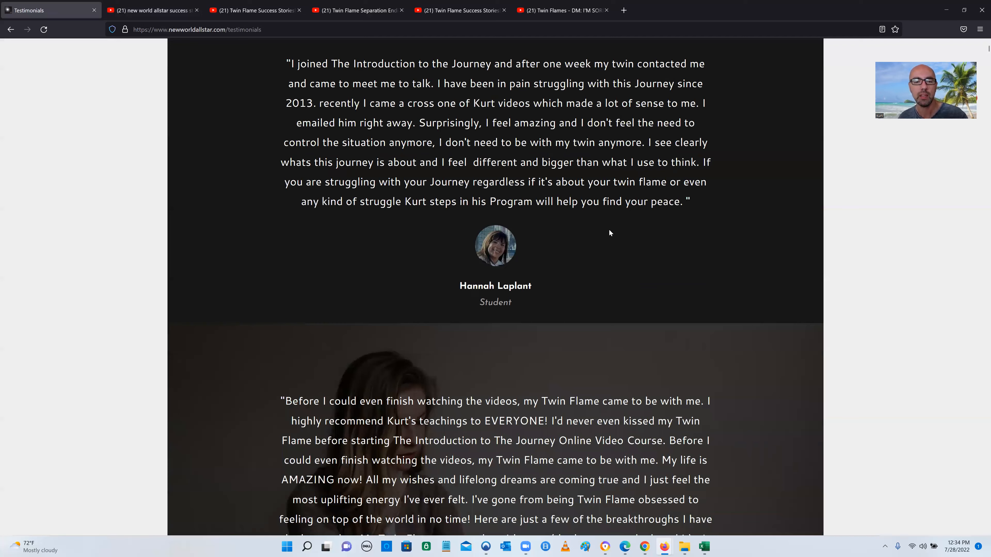
pyautogui.scroll(-3)
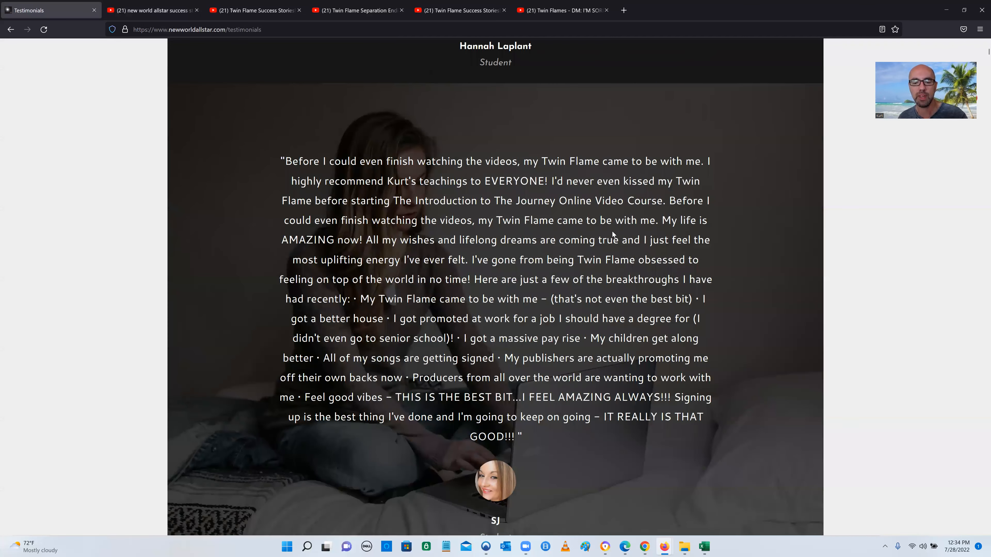
pyautogui.scroll(-3)
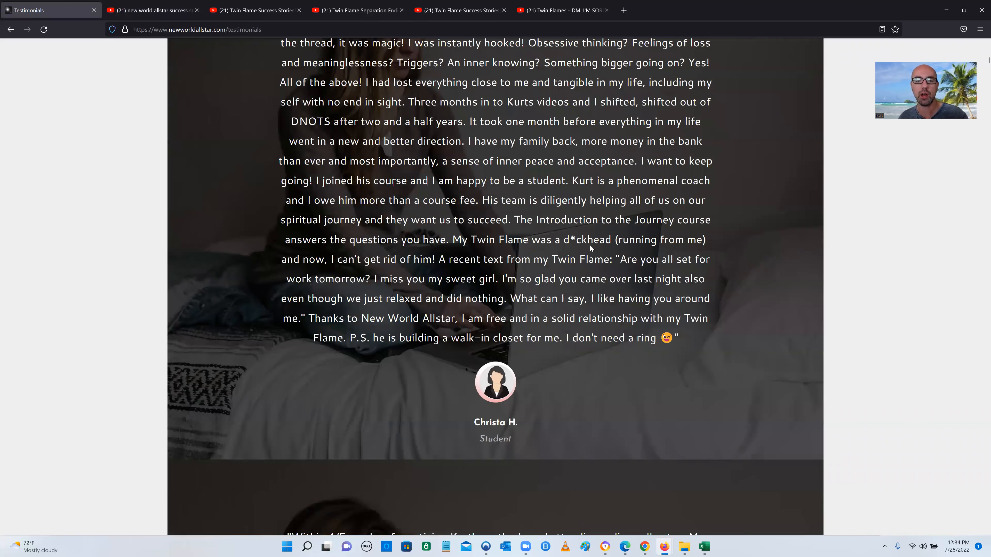
pyautogui.scroll(-3)
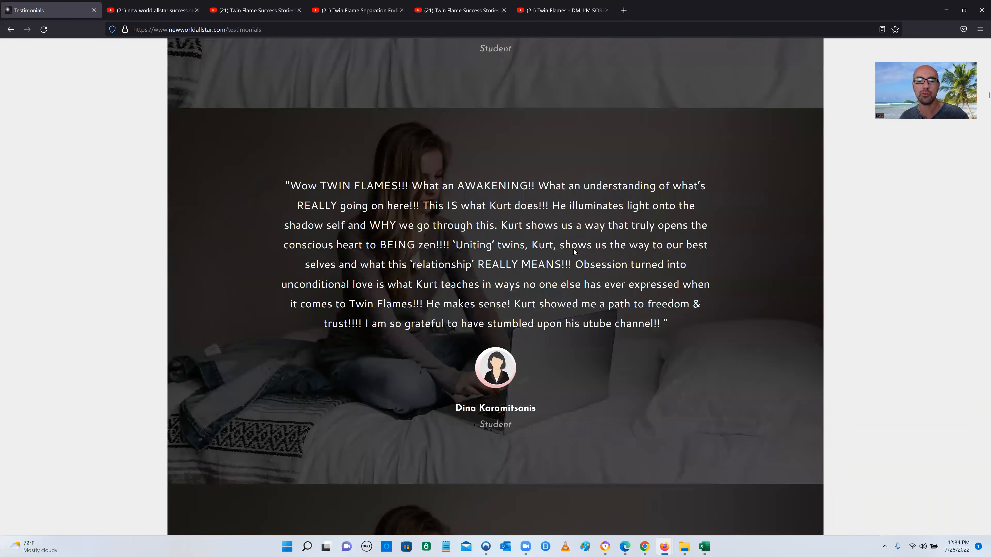
pyautogui.scroll(-3)
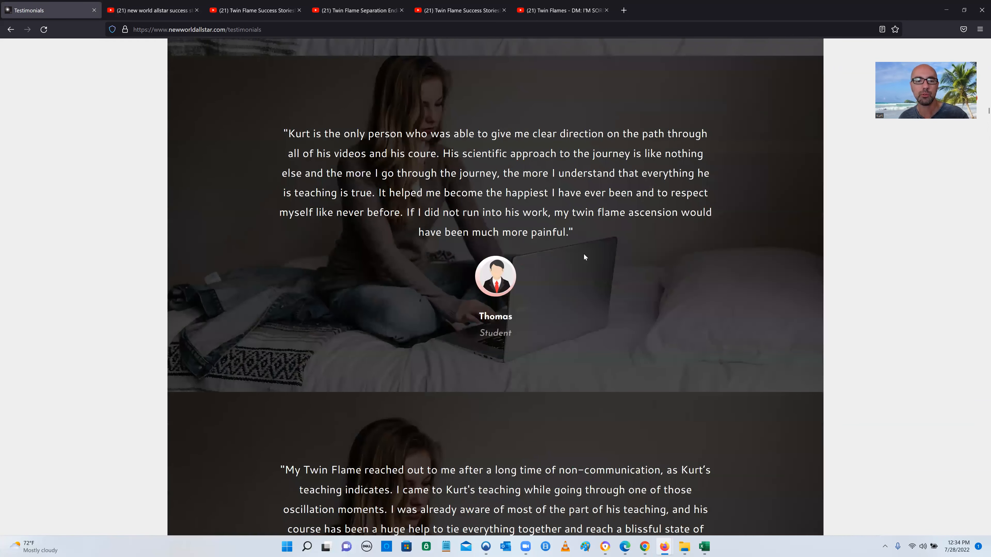
pyautogui.scroll(-3)
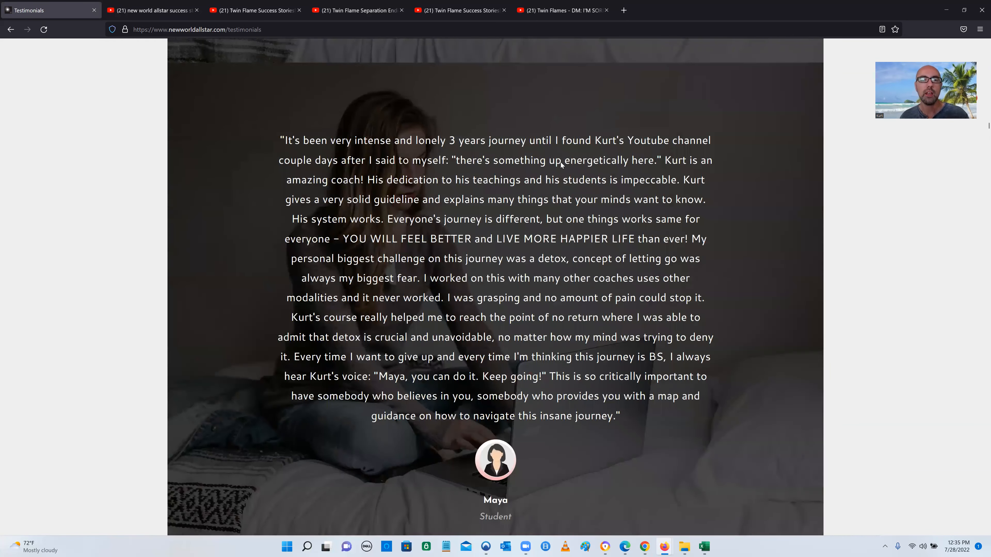
pyautogui.scroll(-3)
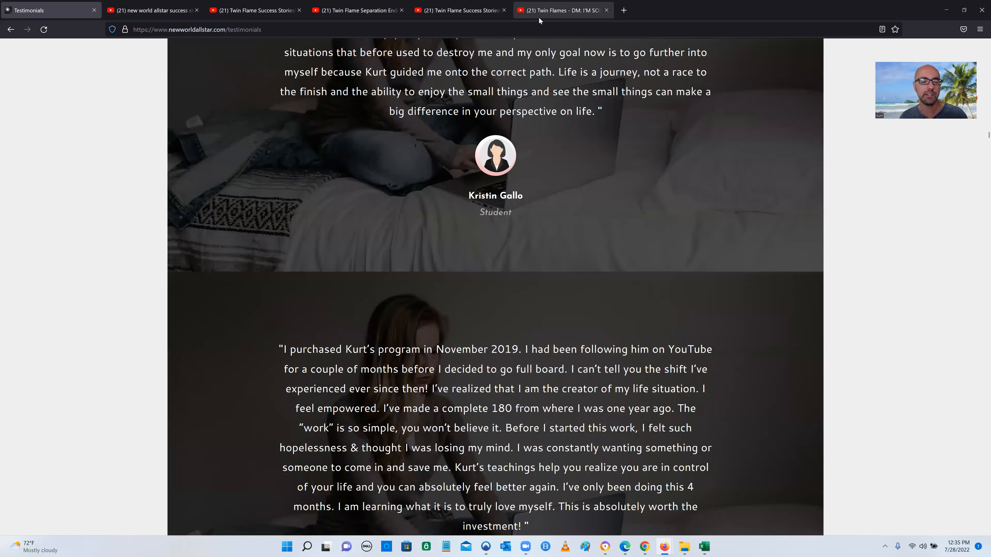